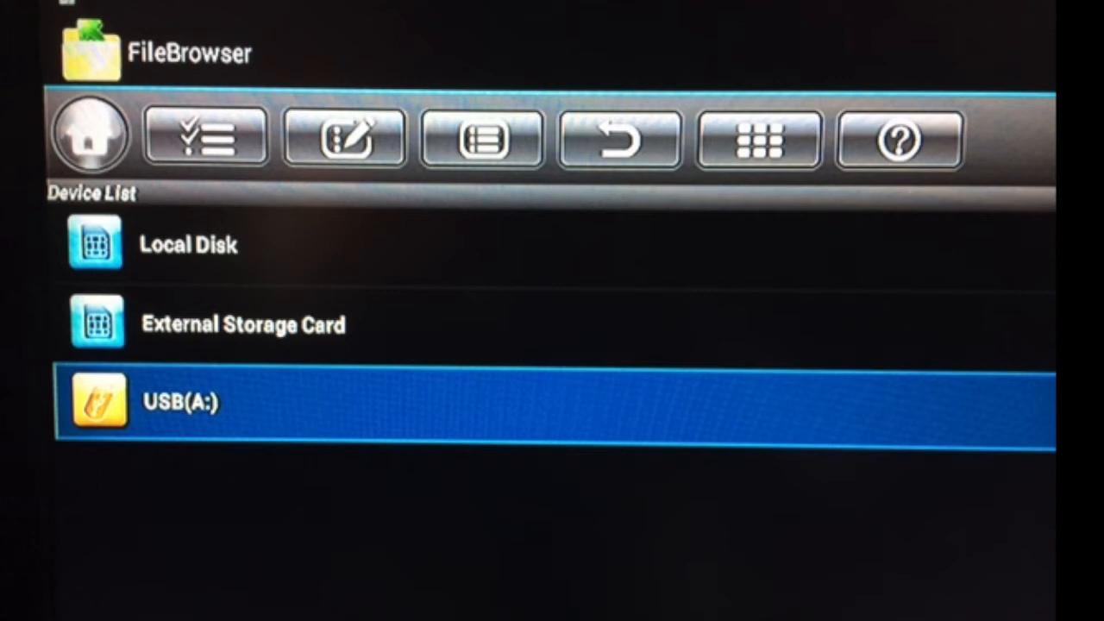
Open the USB drive's contents to reach the DP Installer app
double_click(181, 403)
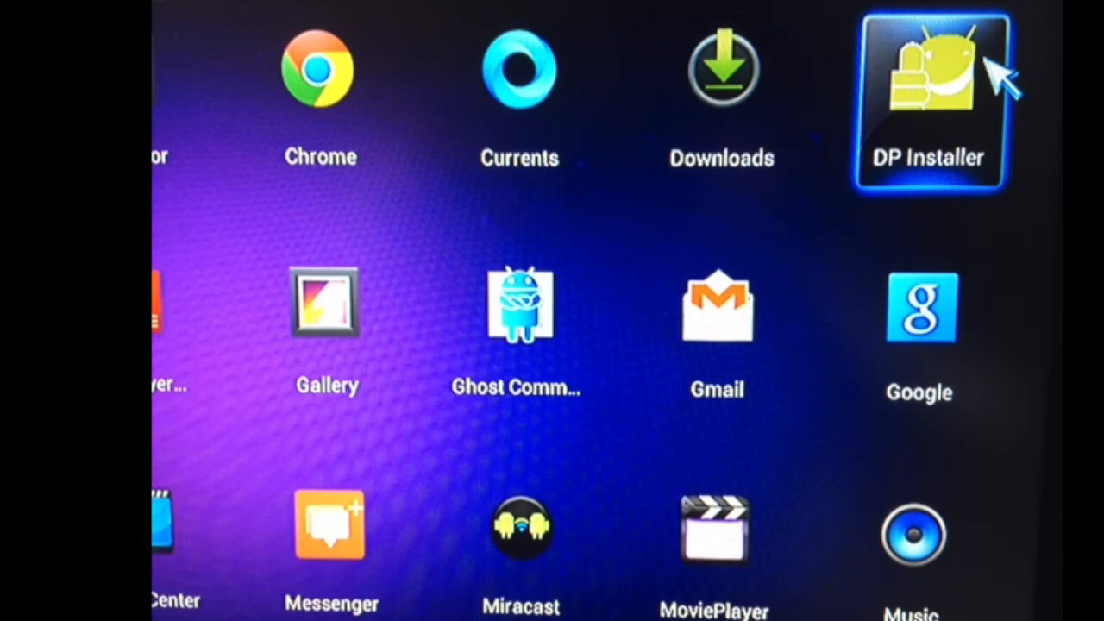
Launch DP Installer and select Remove XBMC
left_click(927, 99)
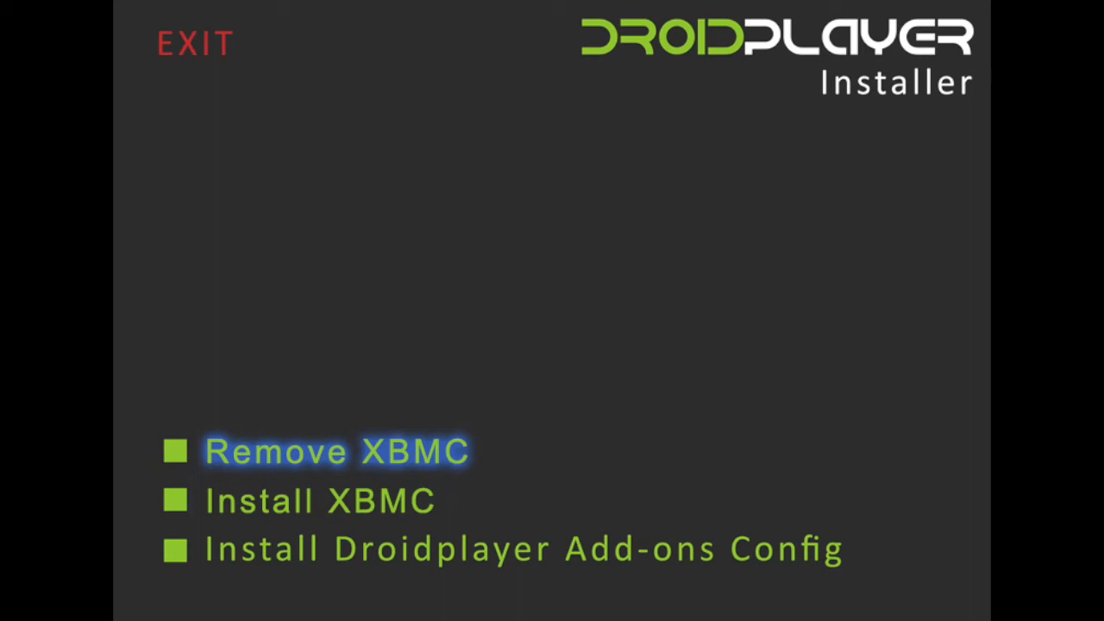
key("Down")
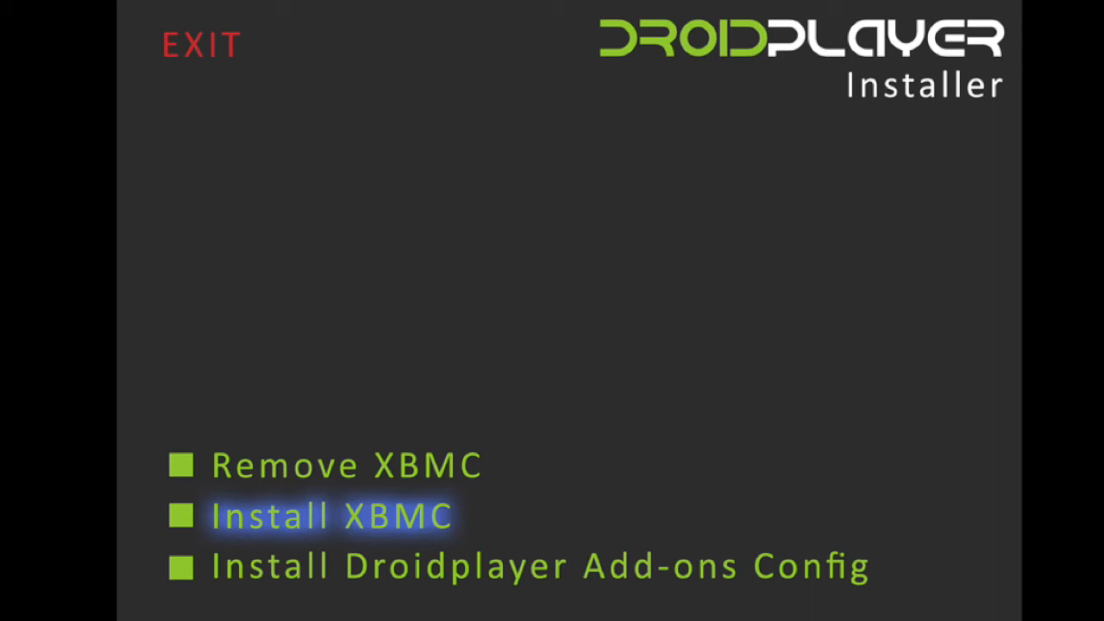
Choose Install Droidplayer Add-ons Config to bring up its PLEASE NOTE download dialog
left_click(538, 566)
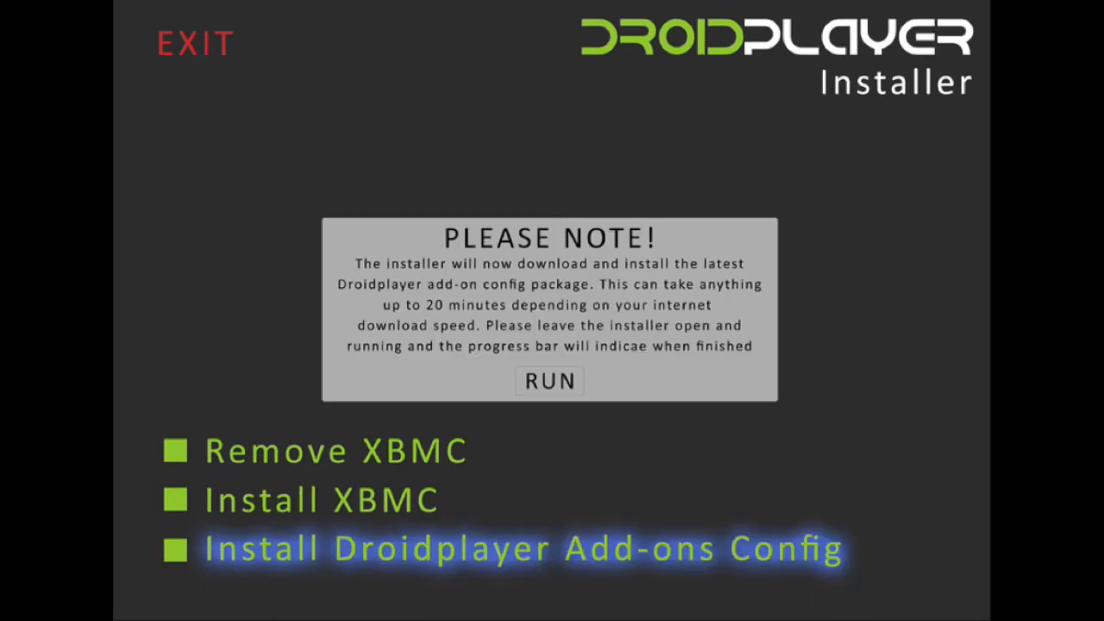